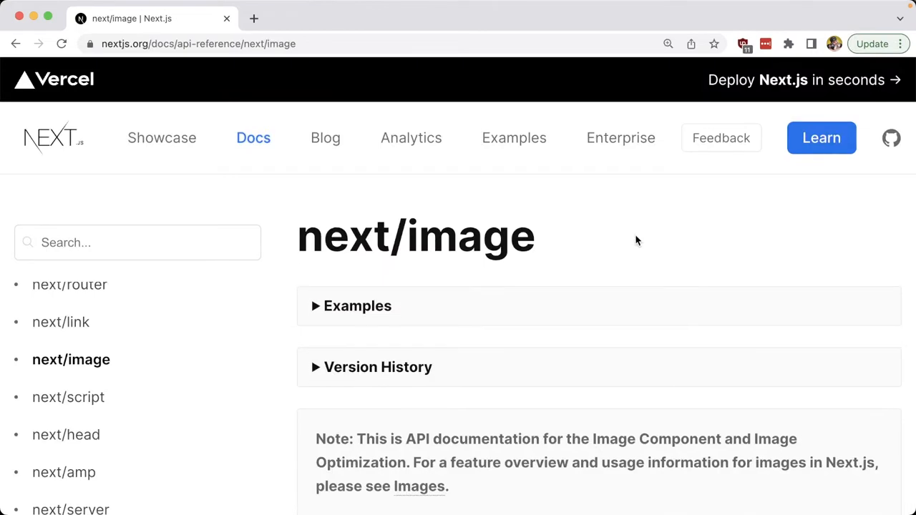
- Add `import Image from 'next/image'` and swap the `<img>` tag in the map loop for `<Image>`
scroll("down", 3)
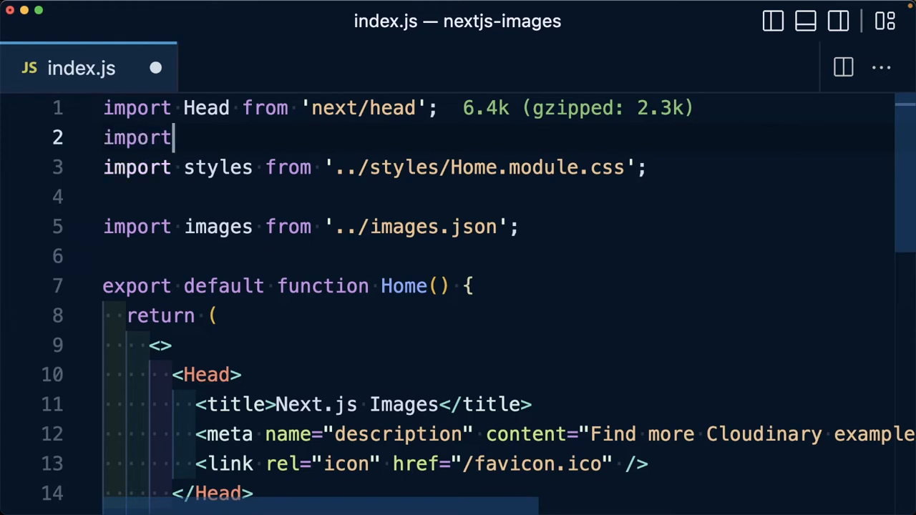
type("Image from 'next/")
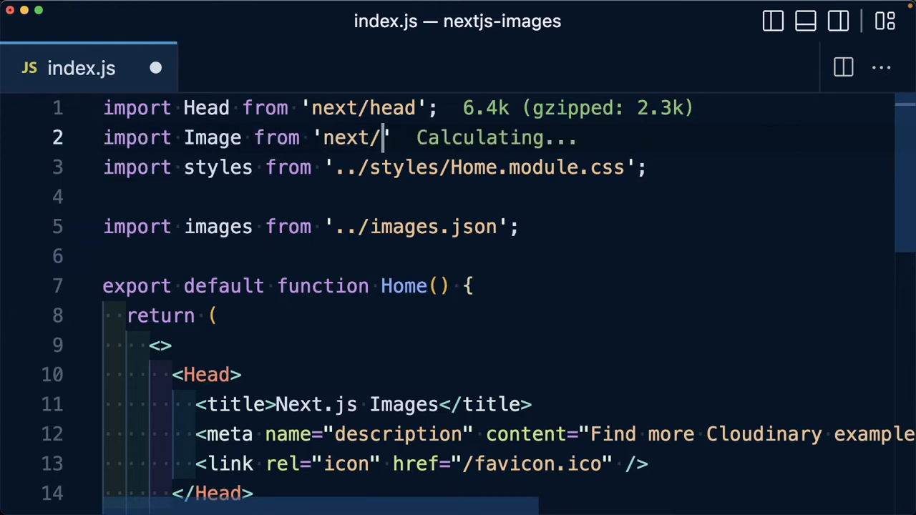
scroll("down", 3)
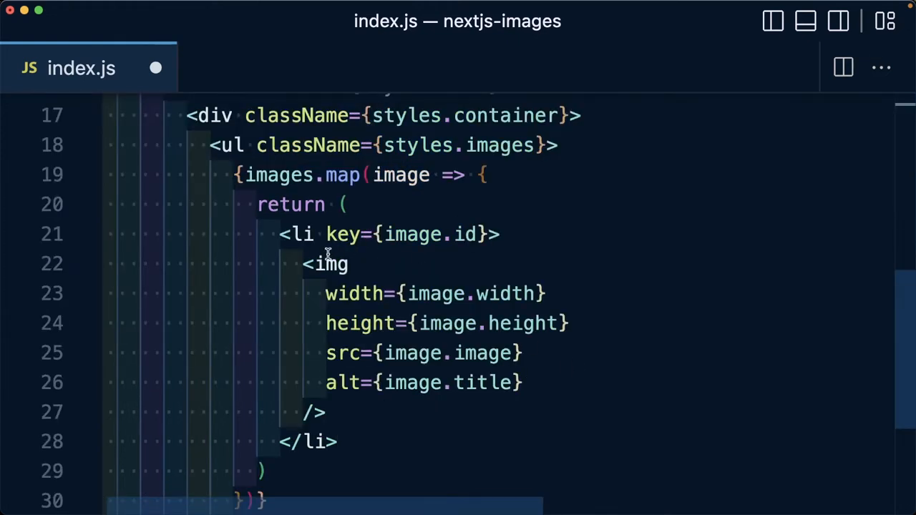
type("Image")
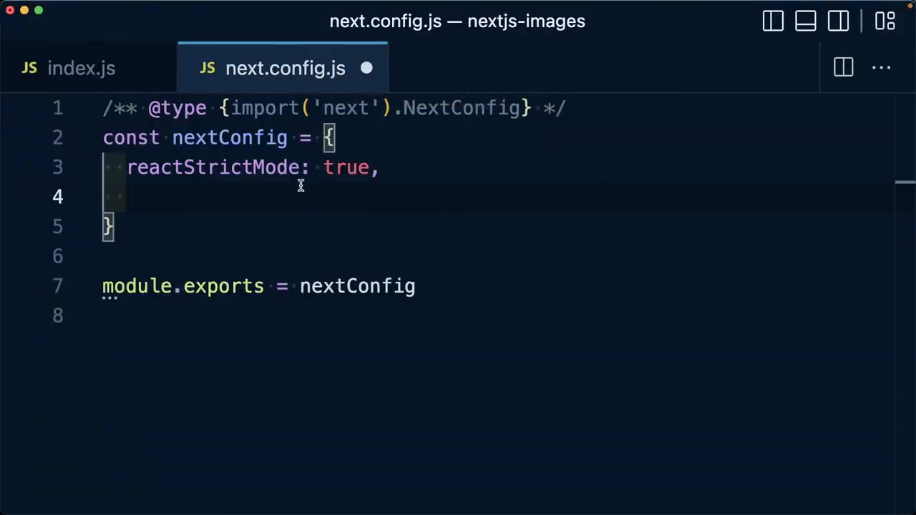
- Add `images: { domains: ['res.cloudinary.com'] }` inside the nextConfig object
type("images: {")
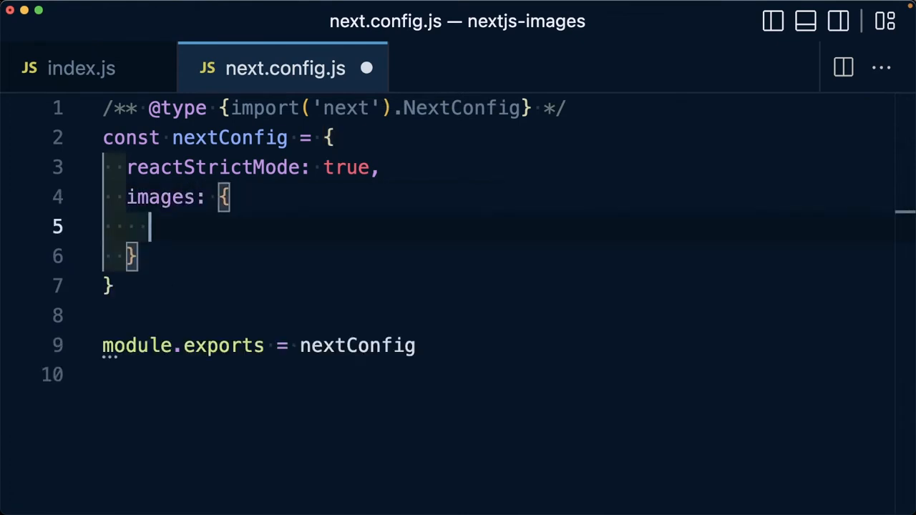
type("do")
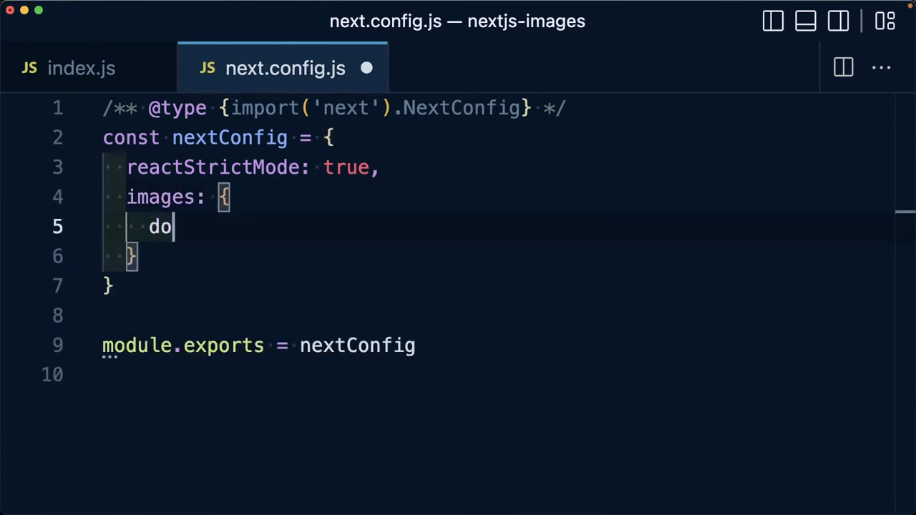
type("mains:")
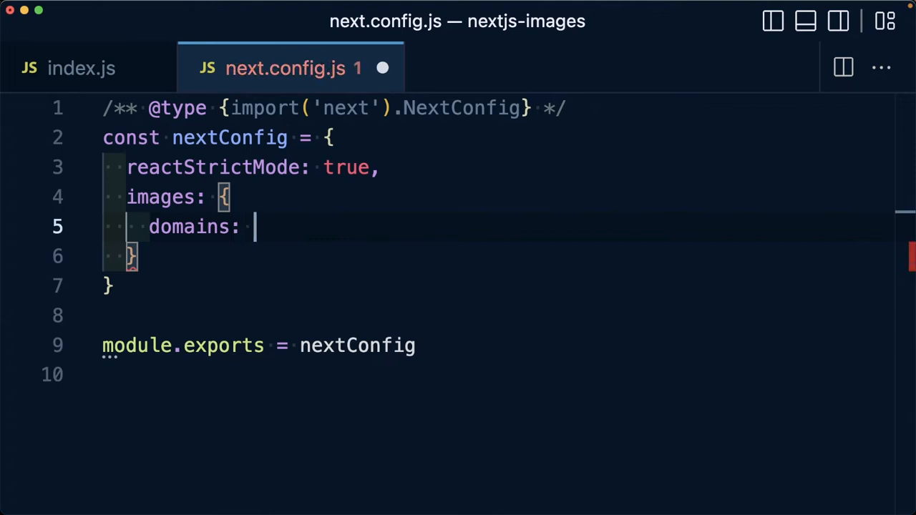
type("['res'")
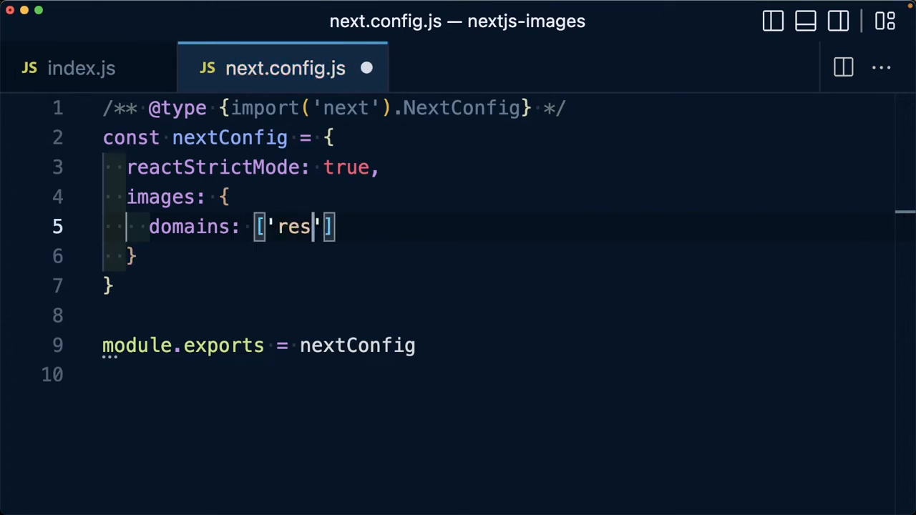
type(".cloudinary.com")
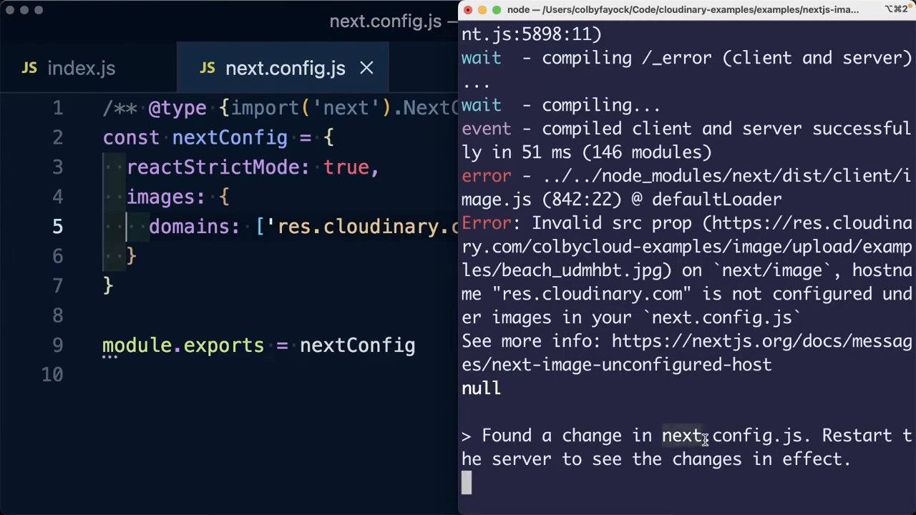
- Stop the running dev server with Ctrl+C so it can be restarted
key("ctrl+c")
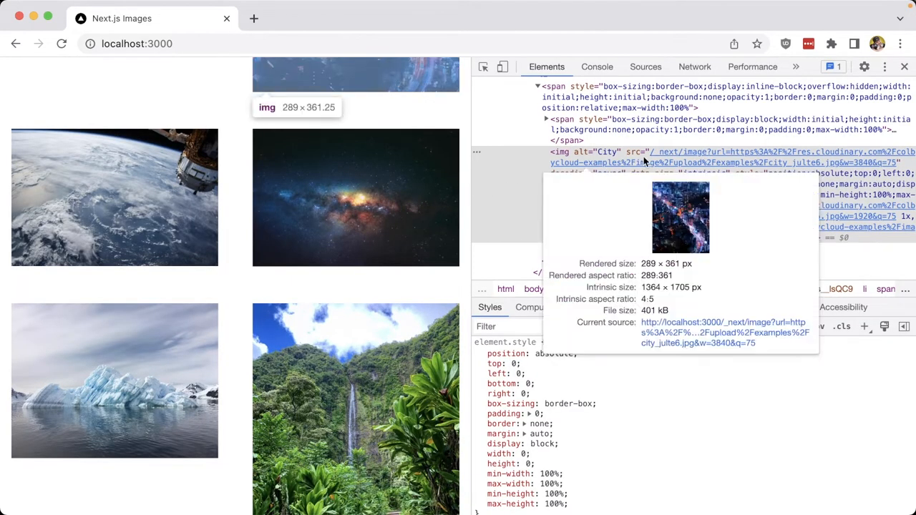
mouse_move(730, 155)
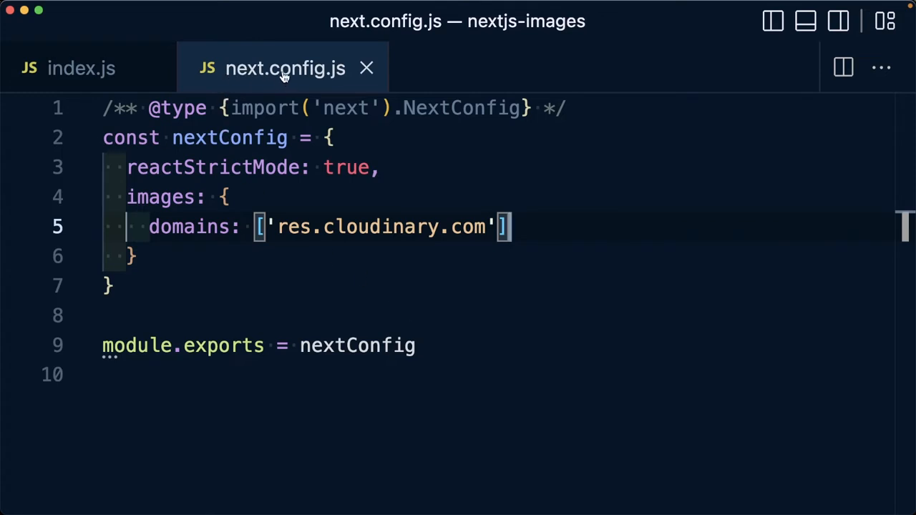
mouse_move(144, 200)
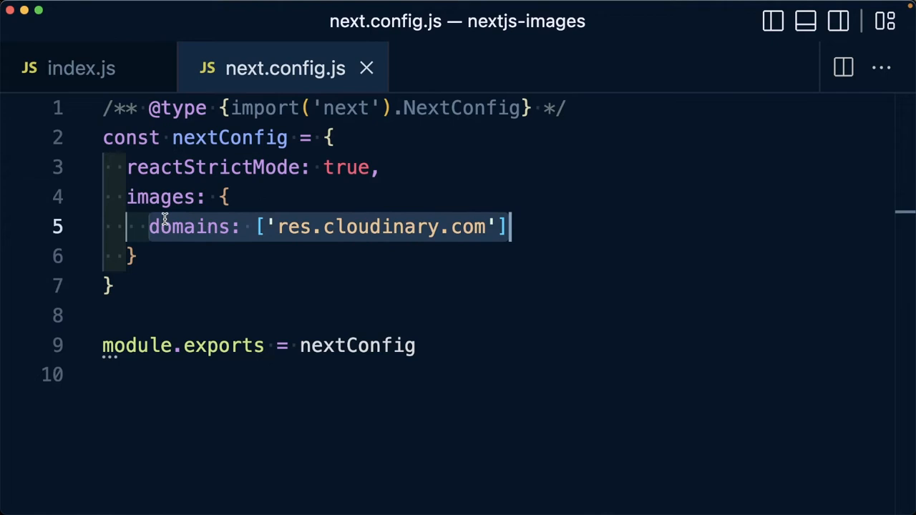
type("loader: 'cloud'")
type("pat")
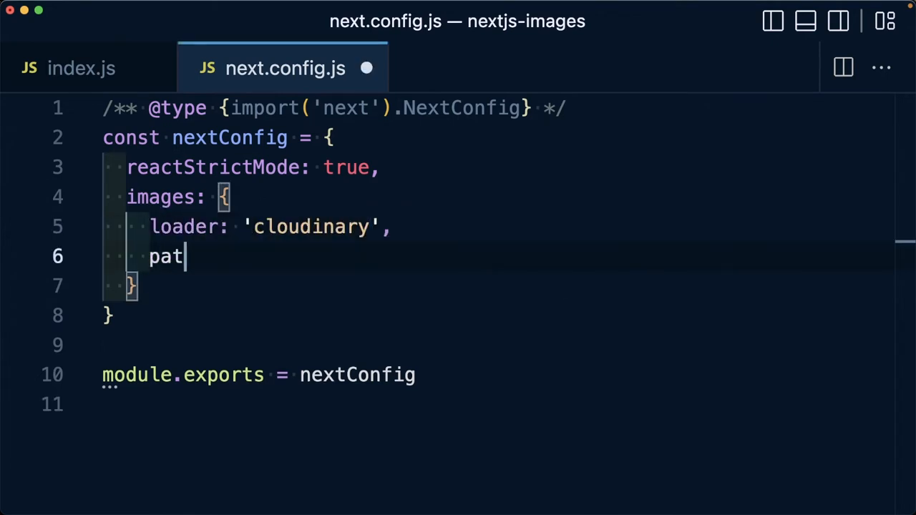
type("h:")
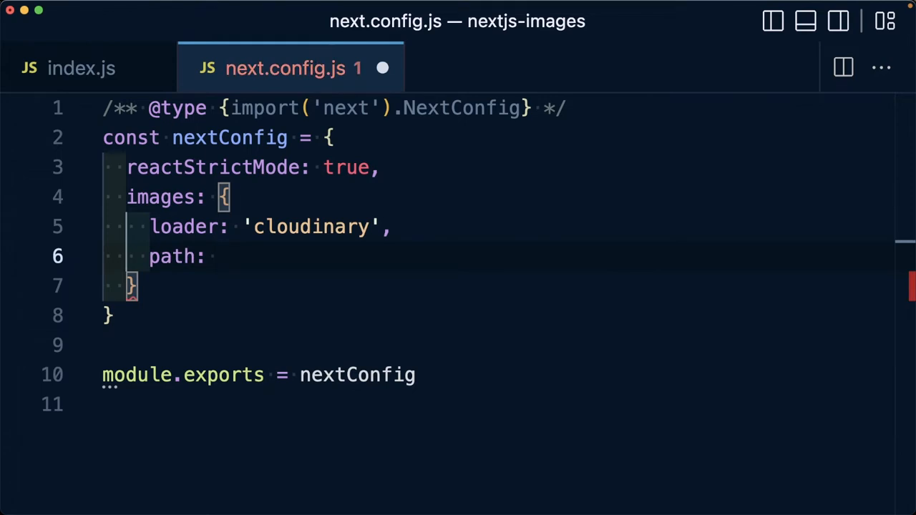
type("'htt")
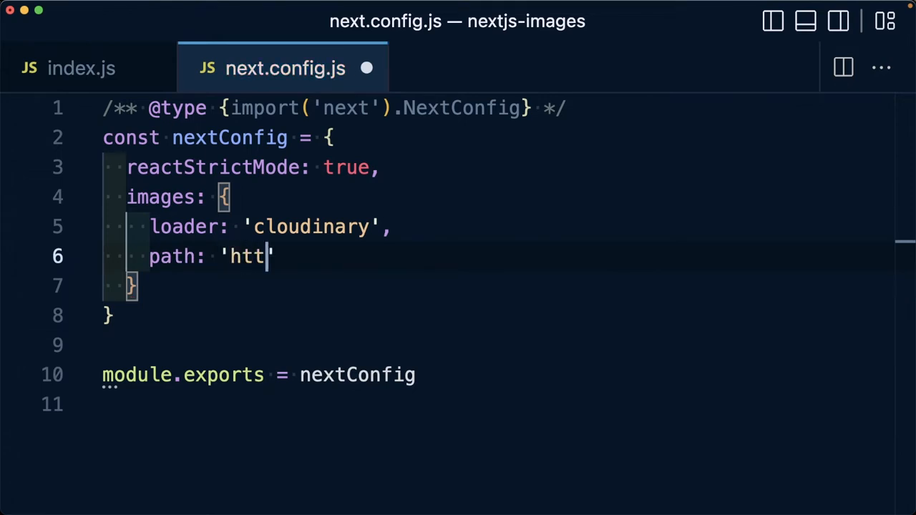
type("ps://res.clou")
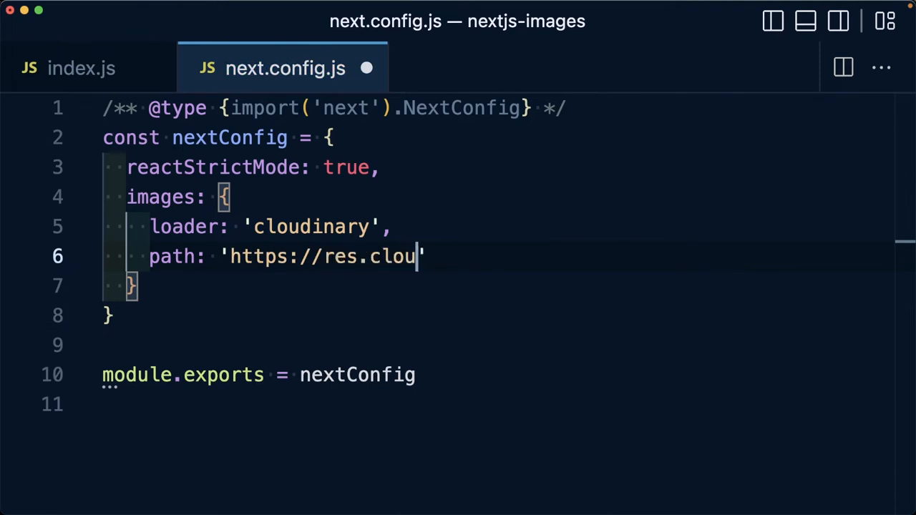
type("dinary.com")
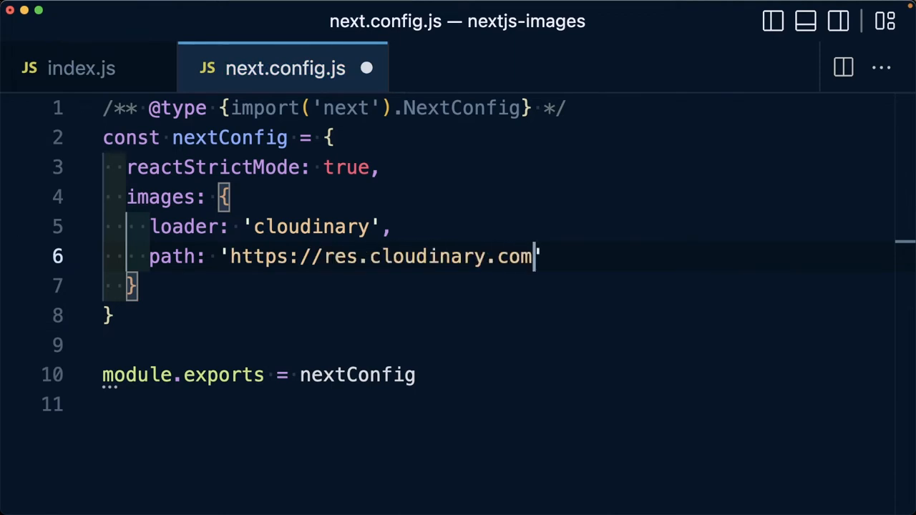
- Complete the loader path as res.cloudinary.com/colbycloud-examples/image/upload
type("/")
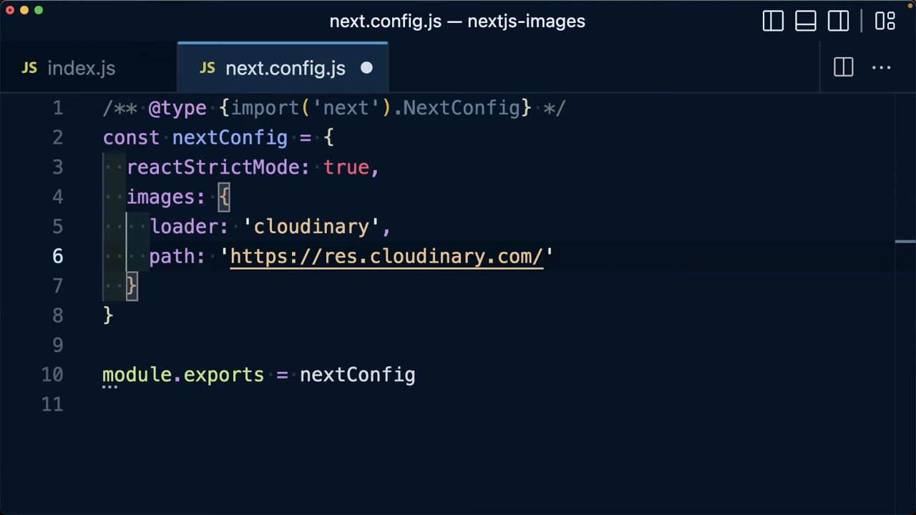
type("colby")
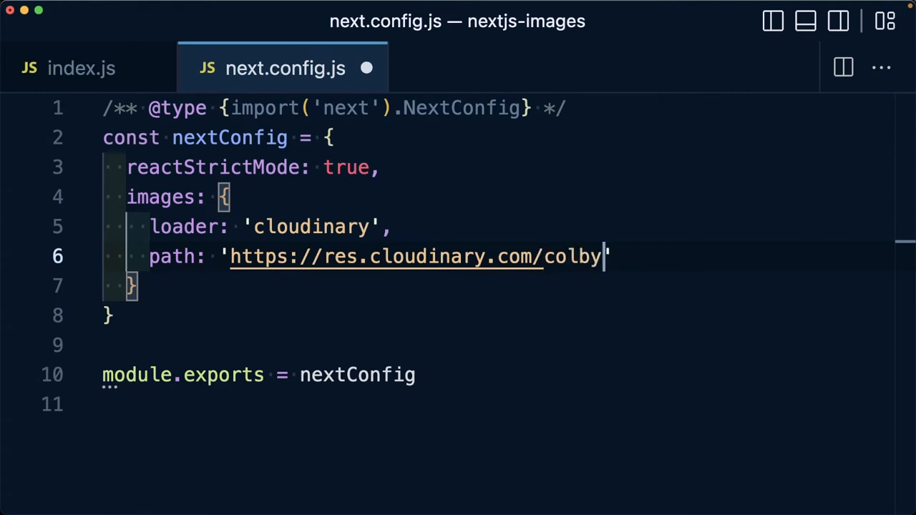
type("cloud-exampl")
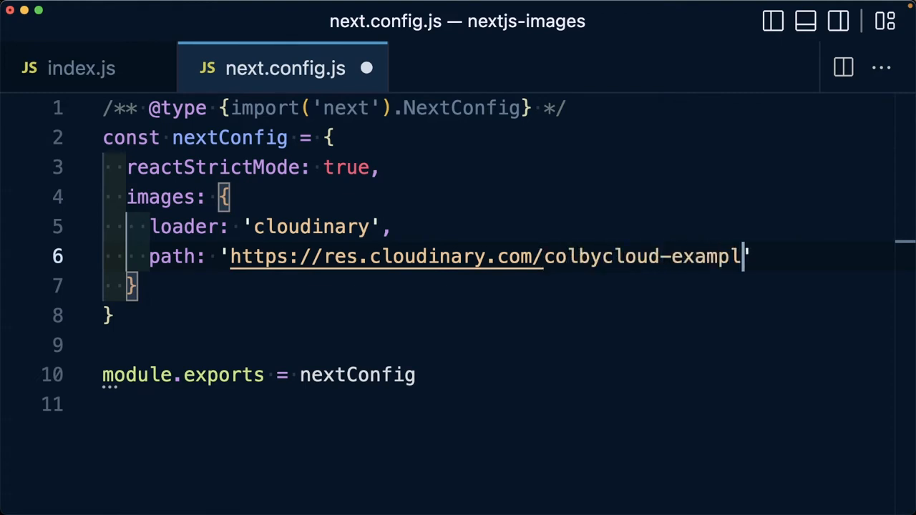
type("es")
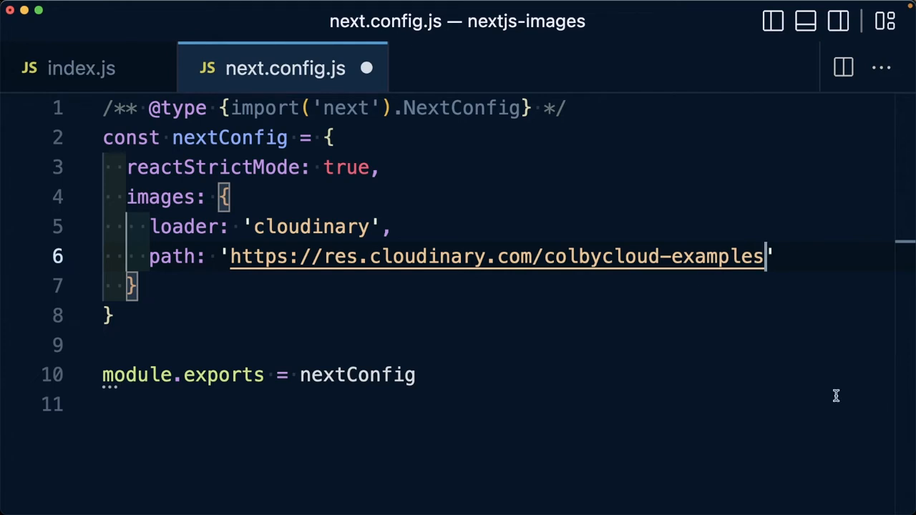
type("/imag")
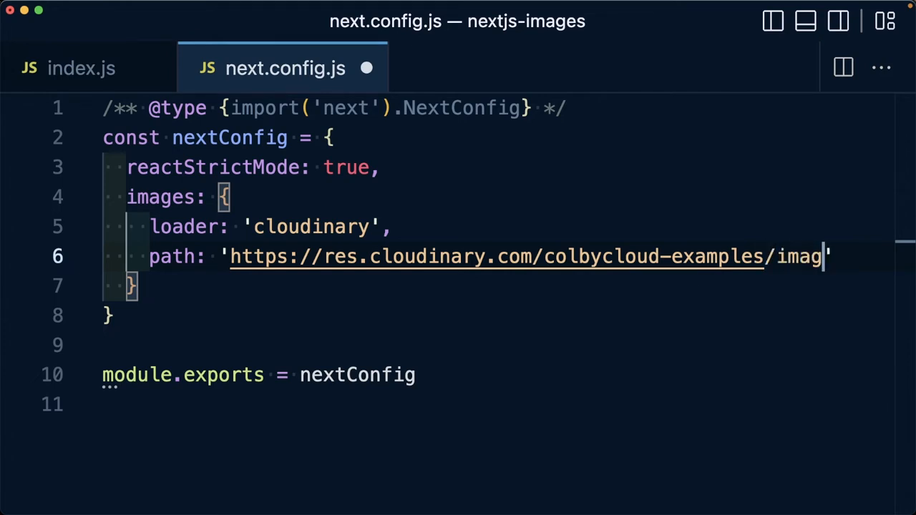
type("e/u")
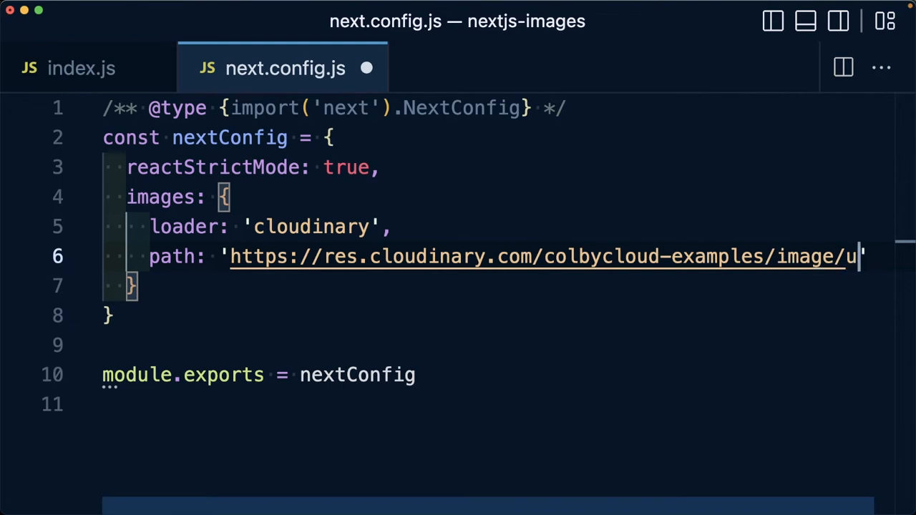
left_click(490, 67)
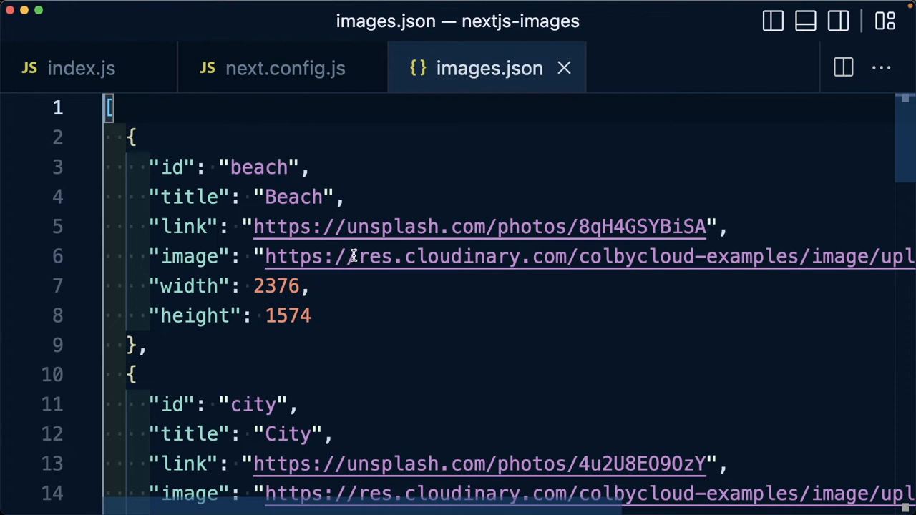
mouse_move(558, 252)
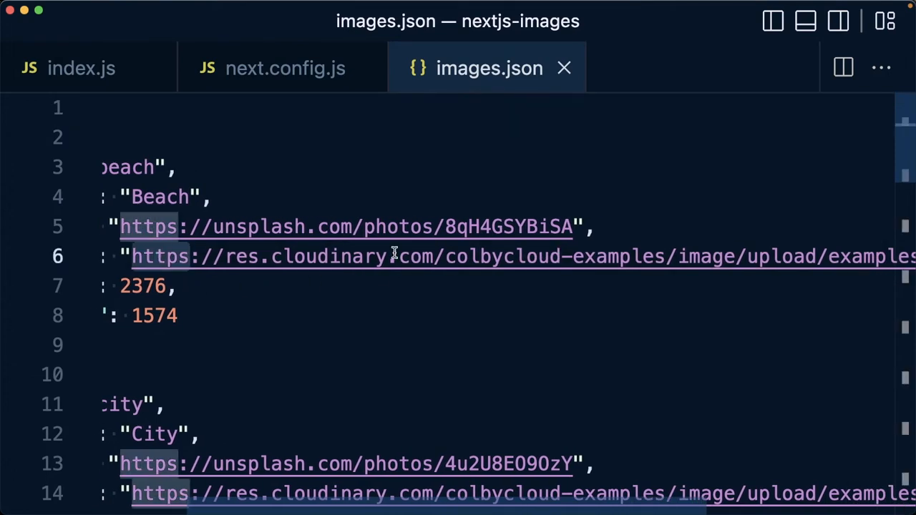
mouse_move(675, 254)
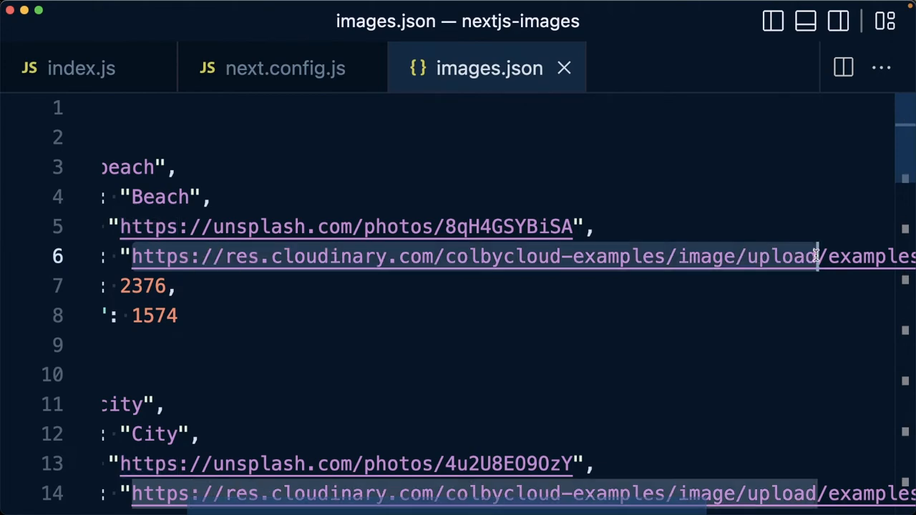
- Find the shared Cloudinary URL prefix in images.json to strip it from every image path
key("cmd+f")
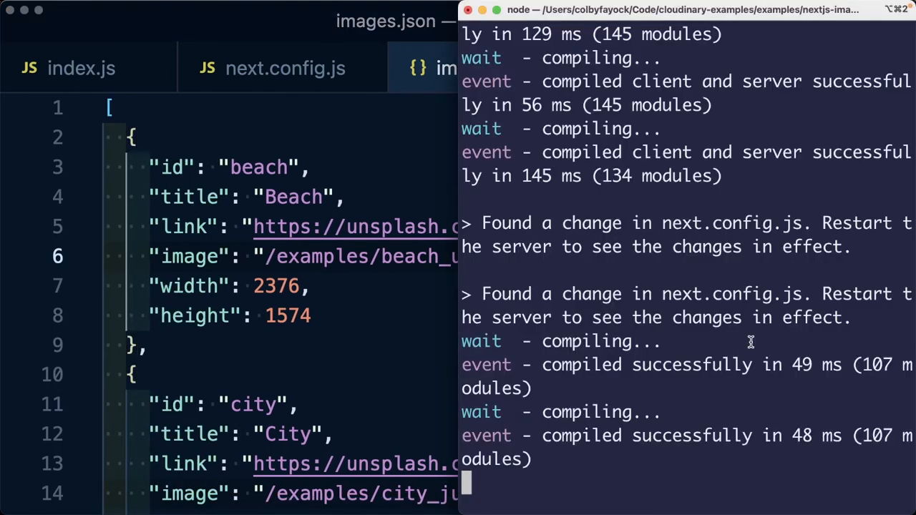
mouse_move(659, 295)
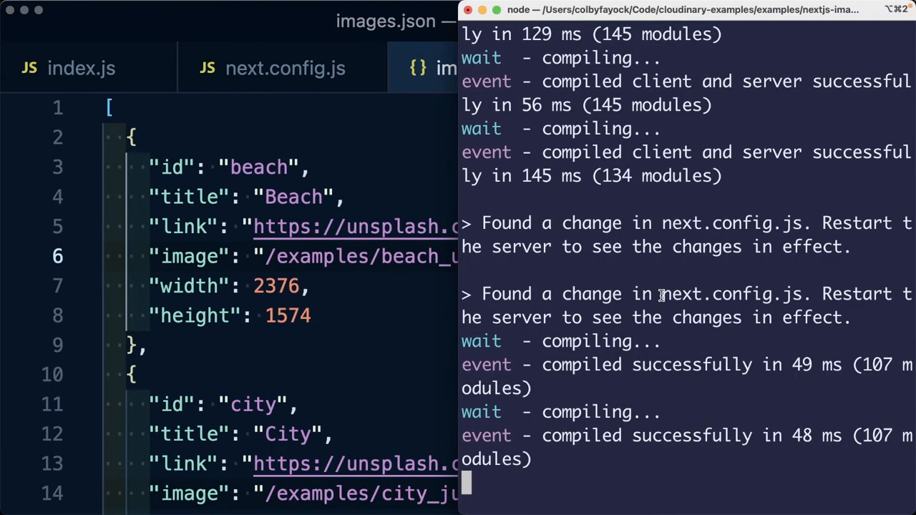
- Stop the running next dev server with Ctrl+C before starting it again
key("ctrl+c")
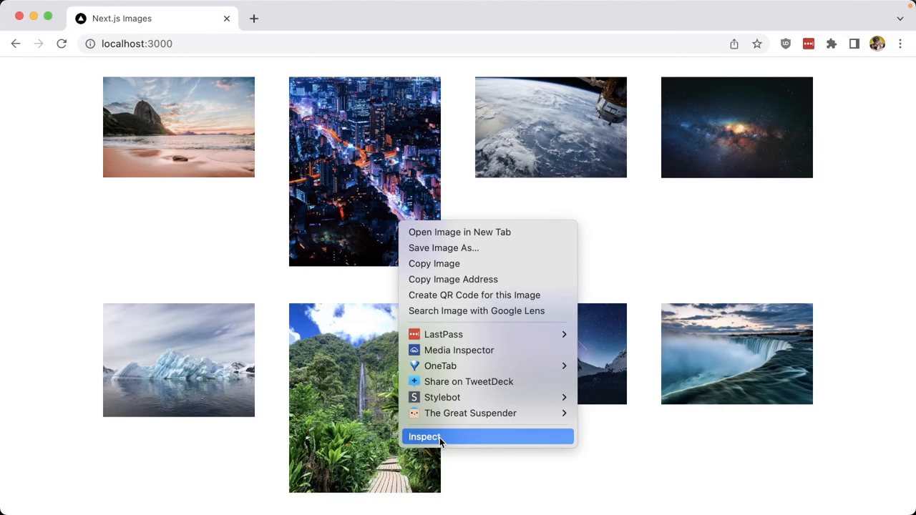
- Inspect the city photo's markup to confirm its src is a Cloudinary URL
left_click(423, 437)
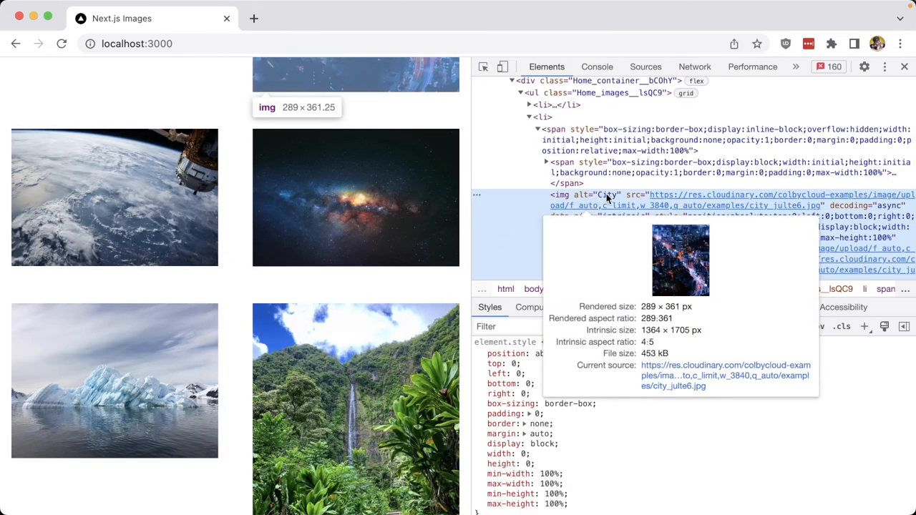
mouse_move(684, 203)
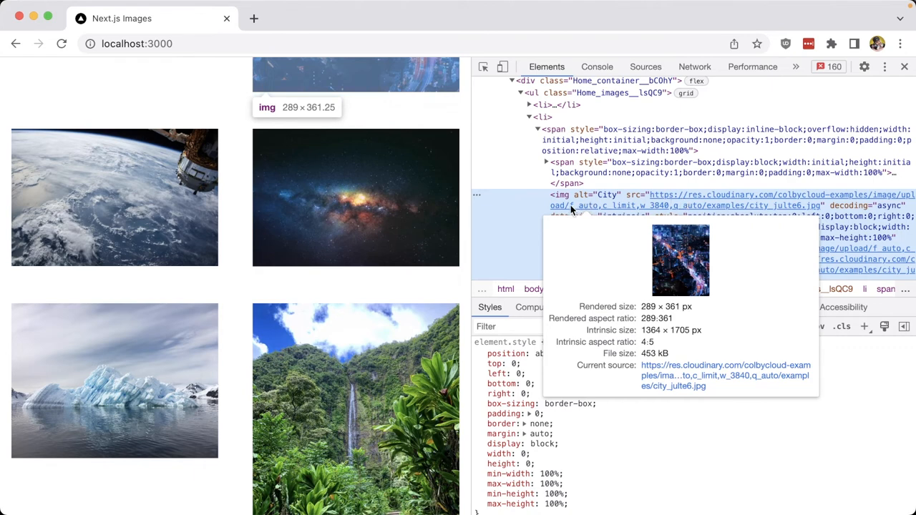
mouse_move(684, 206)
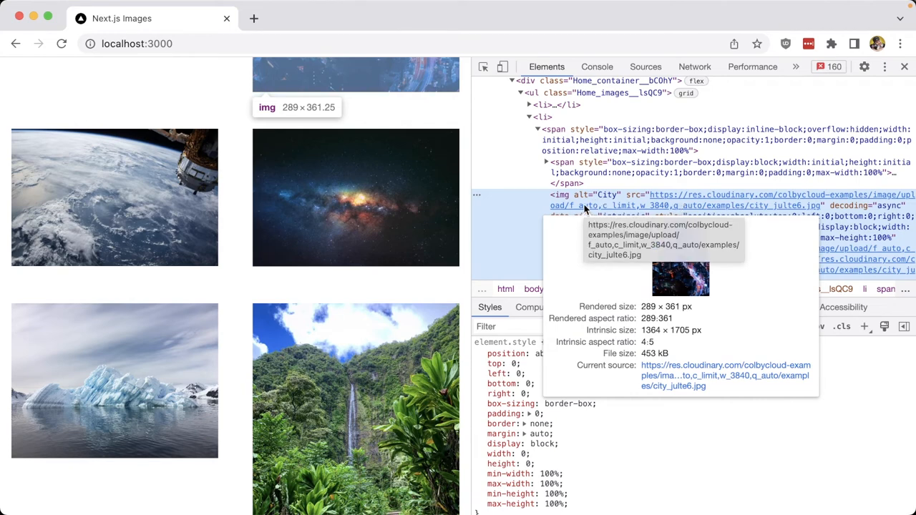
mouse_move(695, 207)
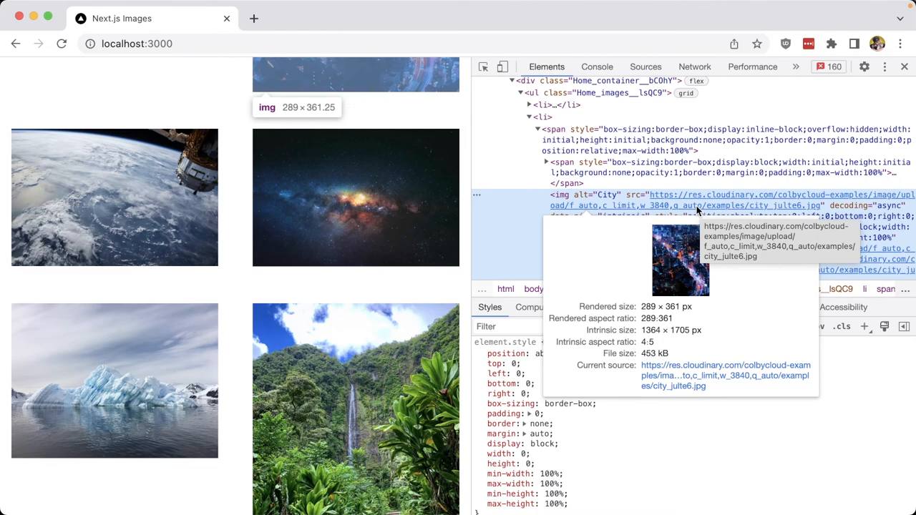
mouse_move(608, 212)
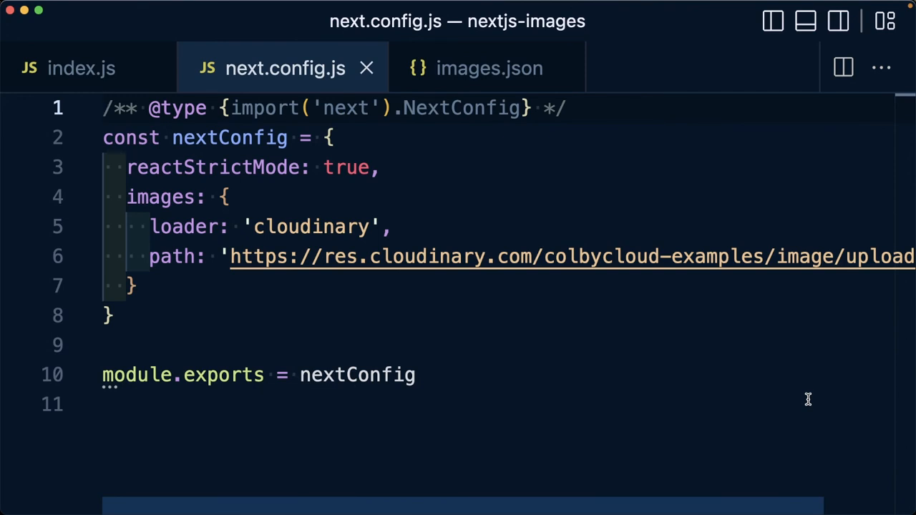
double_click(310, 227)
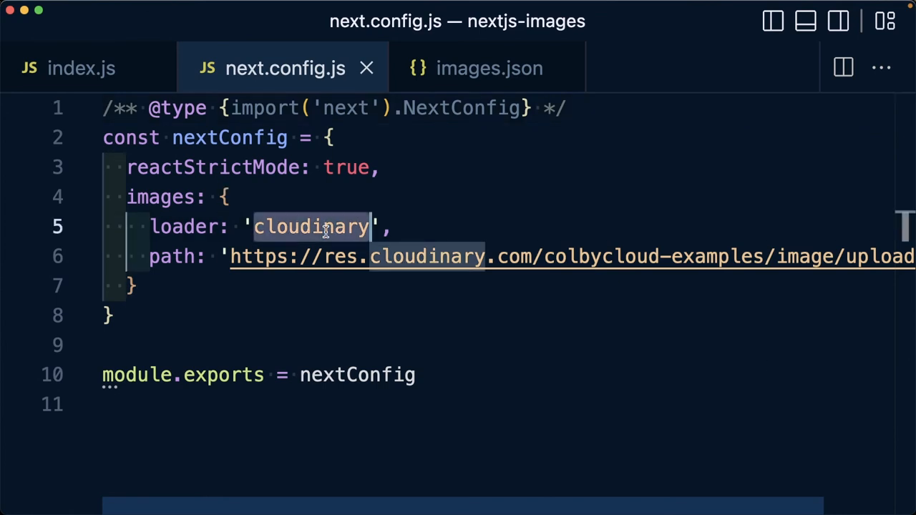